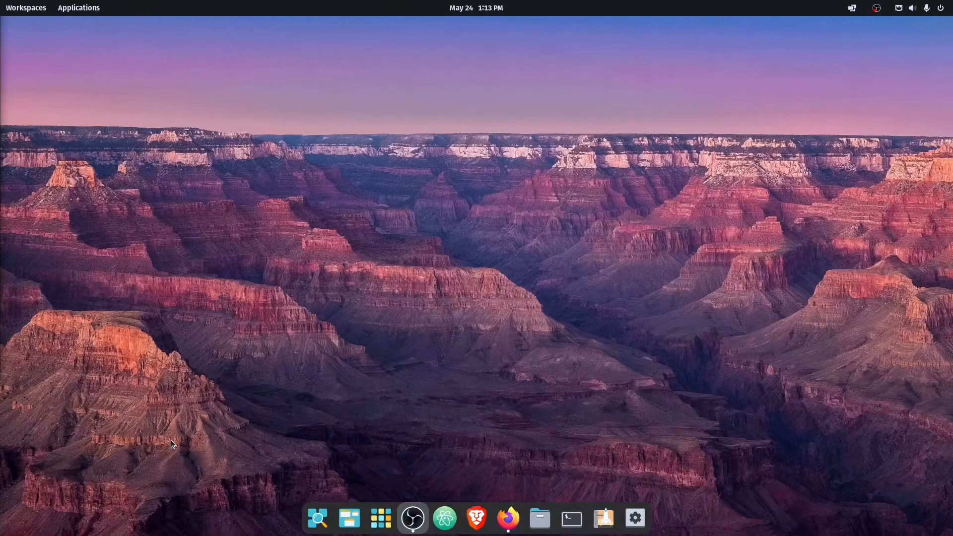
{"action": "mouse_move", "coordinate": [177, 436]}
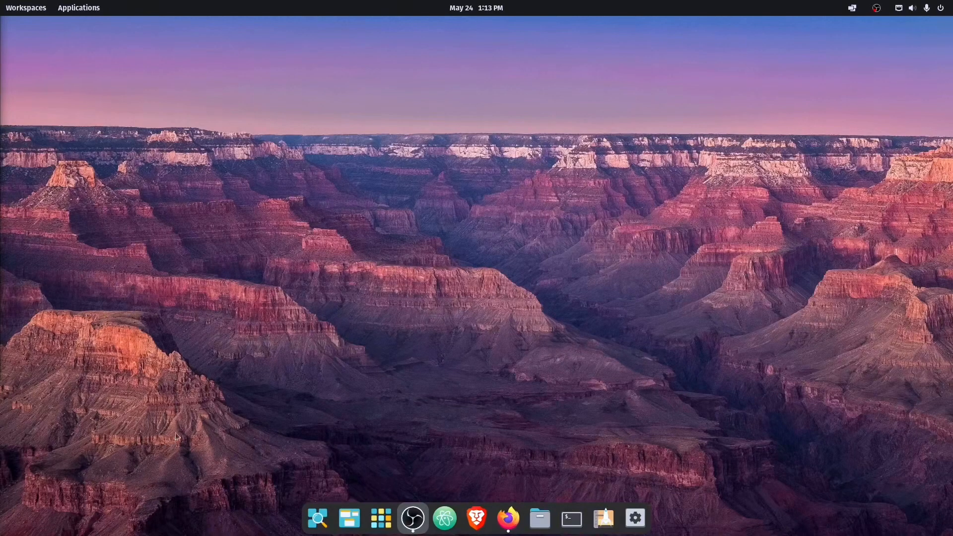
{"action": "mouse_move", "coordinate": [570, 518]}
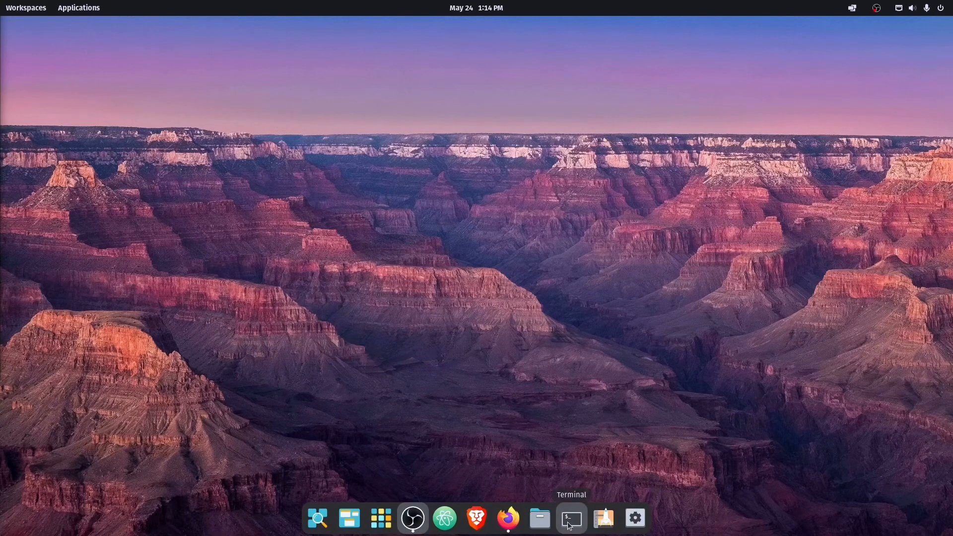
{"action": "mouse_move", "coordinate": [566, 523]}
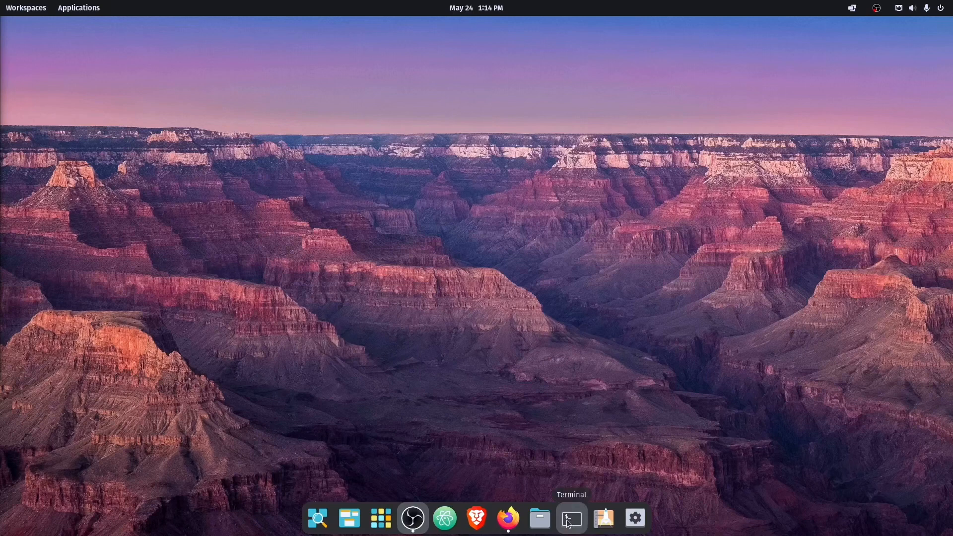
{"action": "mouse_move", "coordinate": [567, 524]}
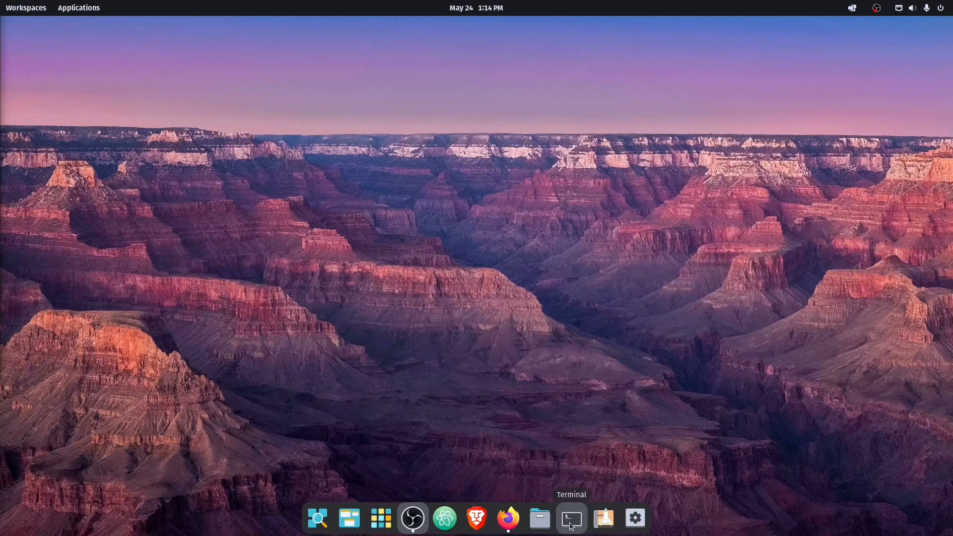
Check the .40 VLAN interface name in a terminal, then bring up the Applications launcher
{"action": "left_click", "coordinate": [570, 518]}
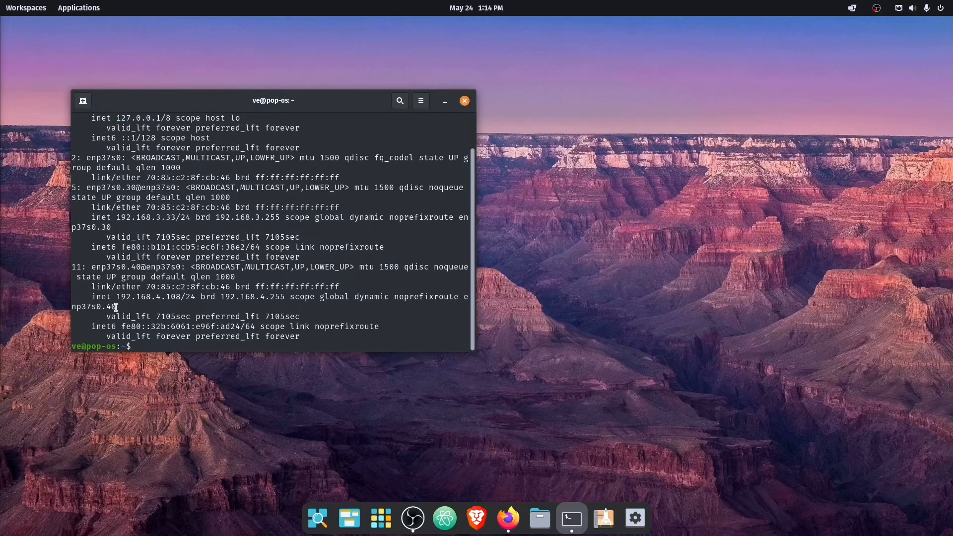
{"action": "double_click", "coordinate": [105, 307]}
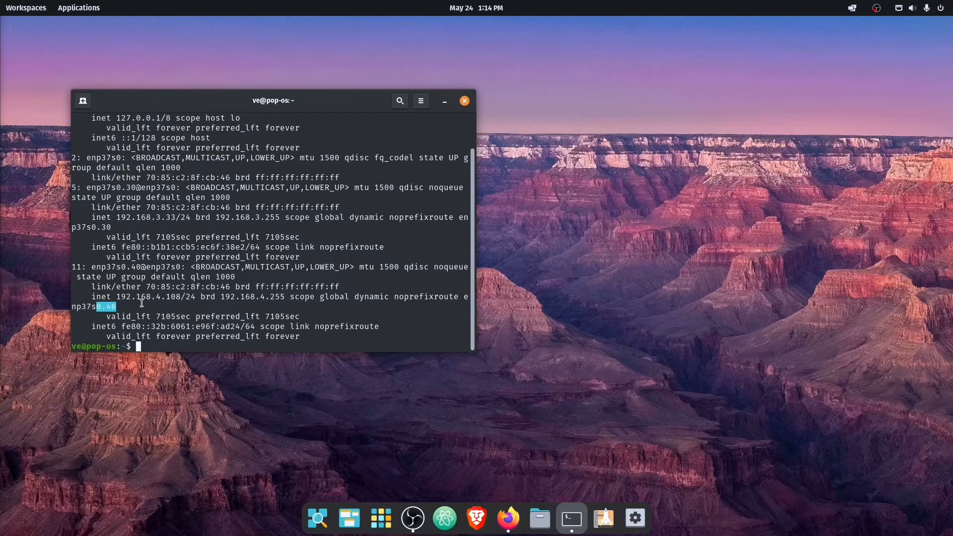
{"action": "left_click", "coordinate": [463, 101]}
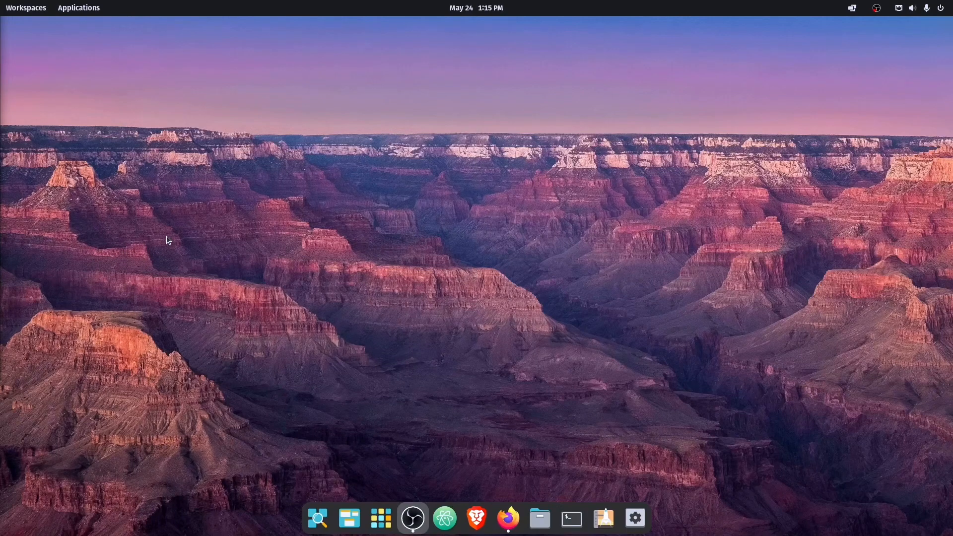
{"action": "mouse_move", "coordinate": [174, 218]}
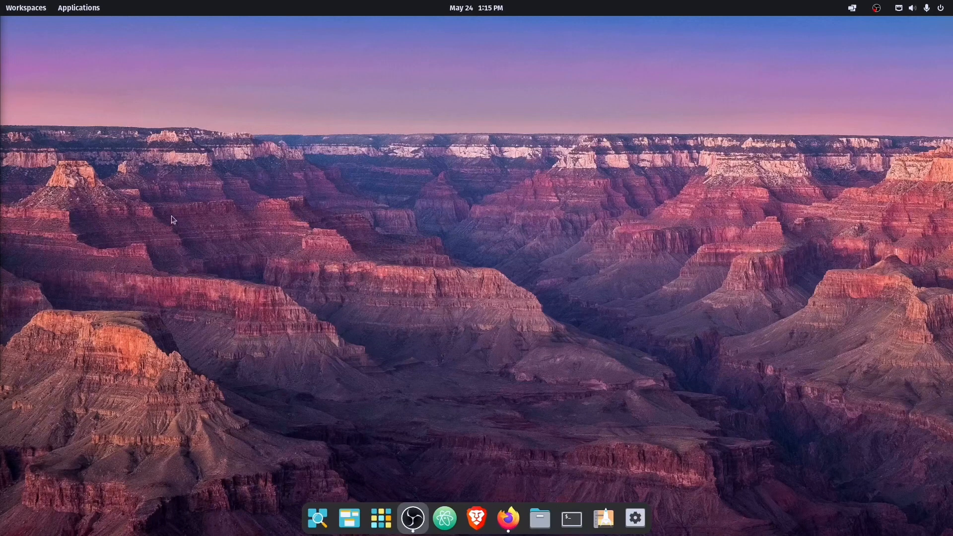
{"action": "mouse_move", "coordinate": [106, 72]}
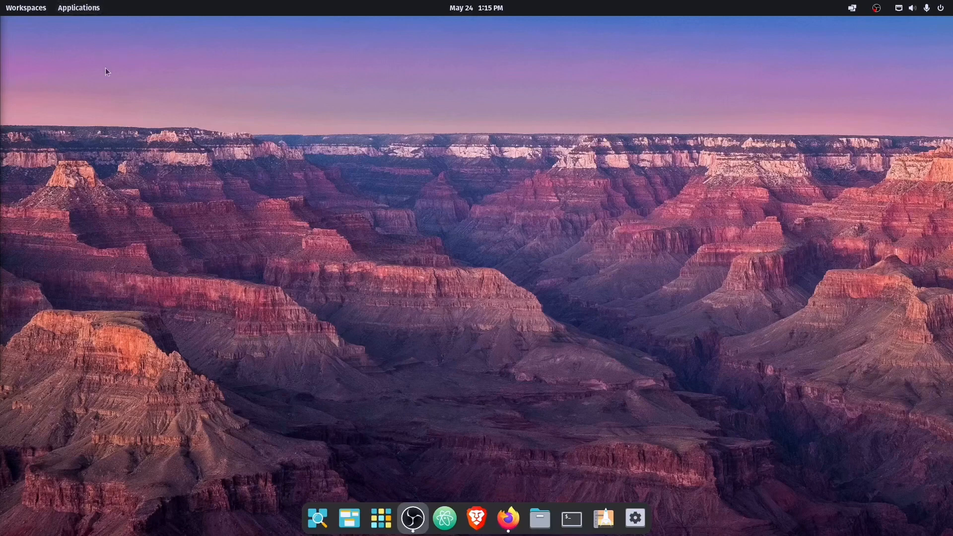
{"action": "left_click", "coordinate": [77, 6]}
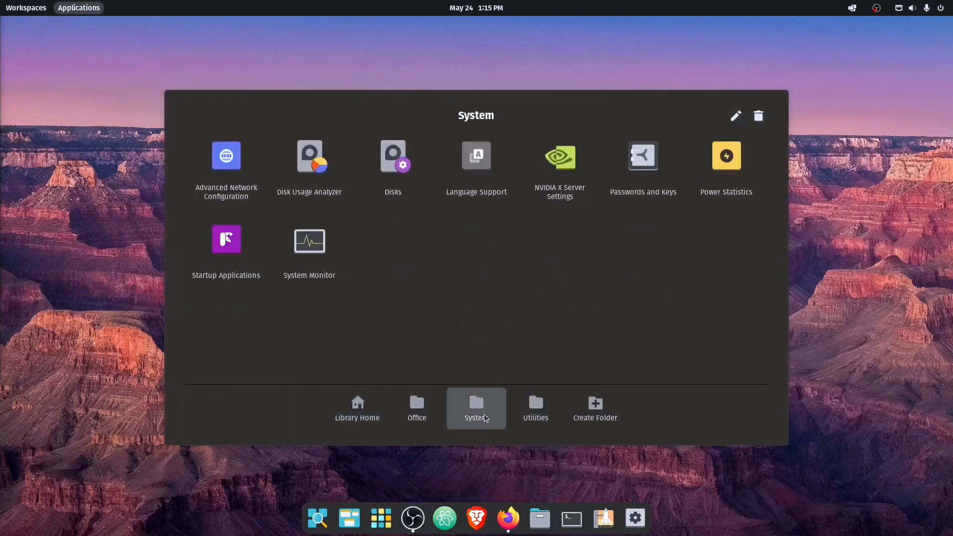
{"action": "mouse_move", "coordinate": [226, 203]}
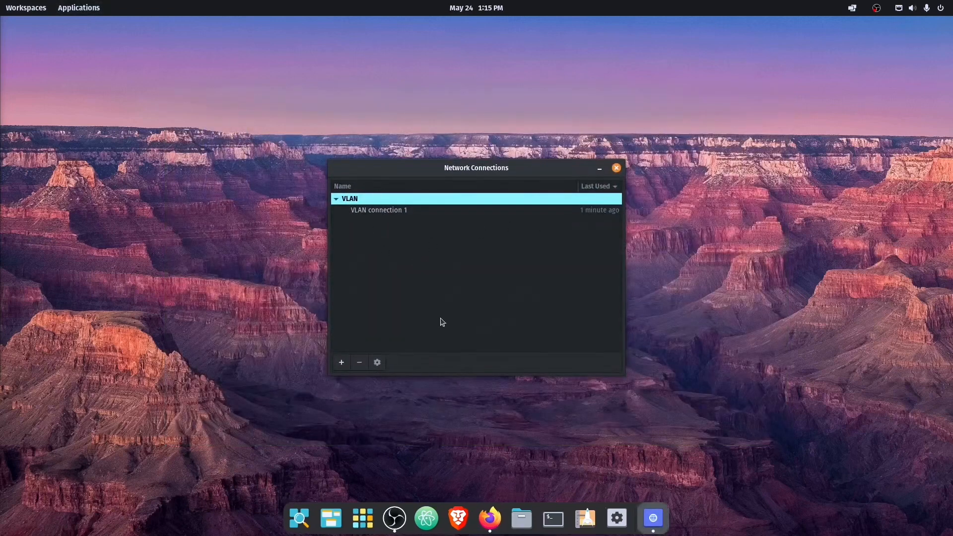
{"action": "mouse_move", "coordinate": [345, 200]}
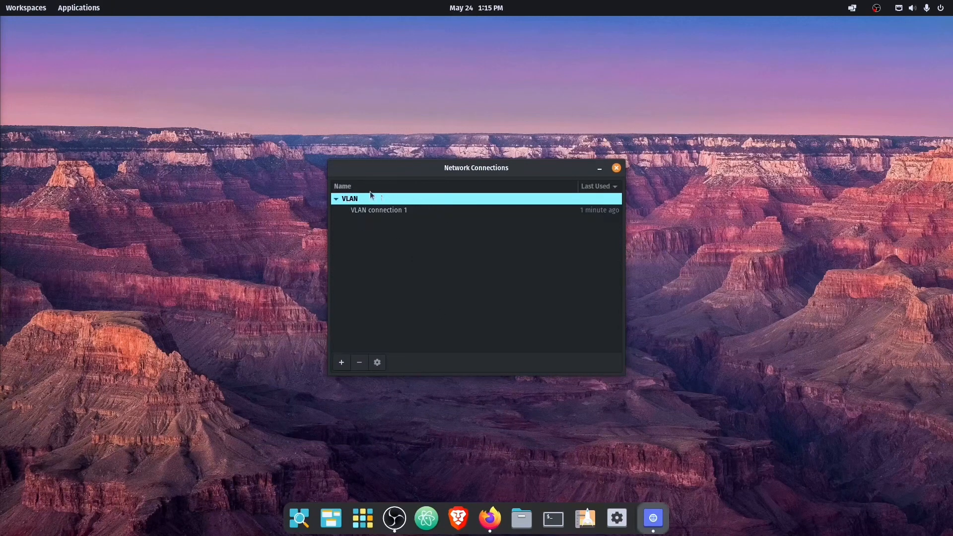
{"action": "mouse_move", "coordinate": [374, 225]}
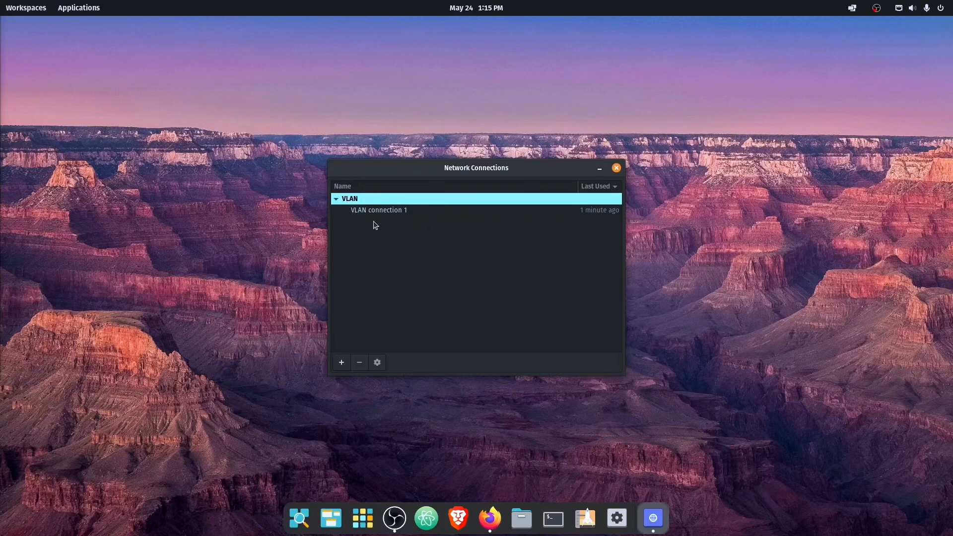
{"action": "mouse_move", "coordinate": [416, 330]}
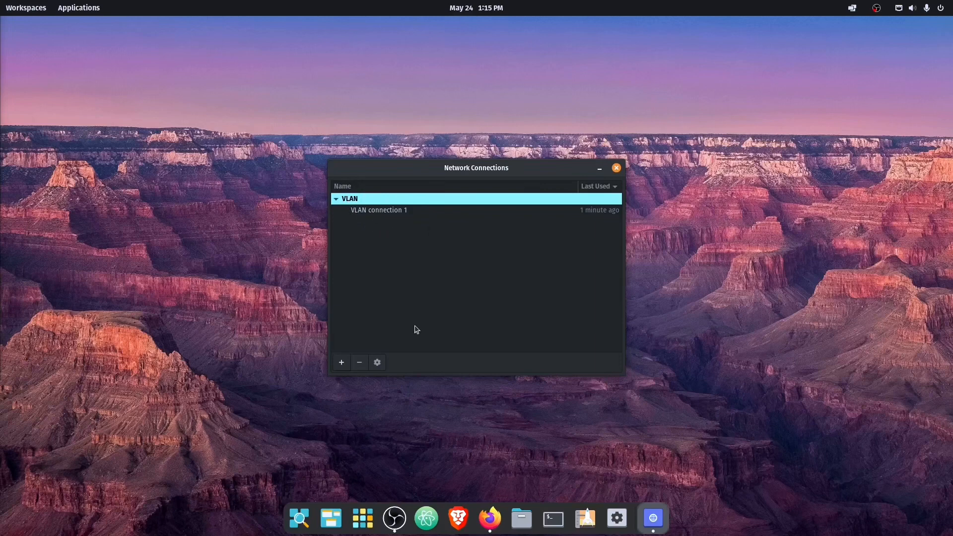
{"action": "mouse_move", "coordinate": [419, 222]}
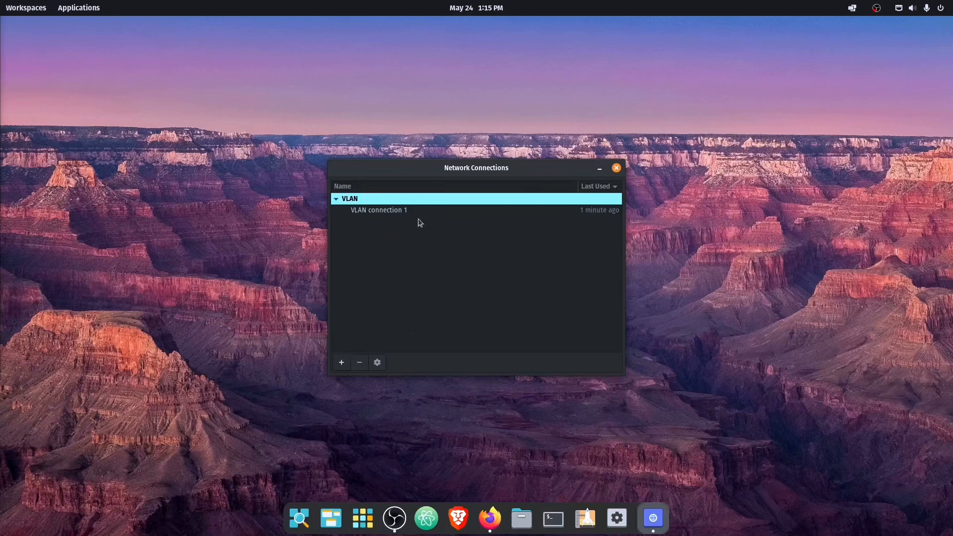
{"action": "mouse_move", "coordinate": [340, 363]}
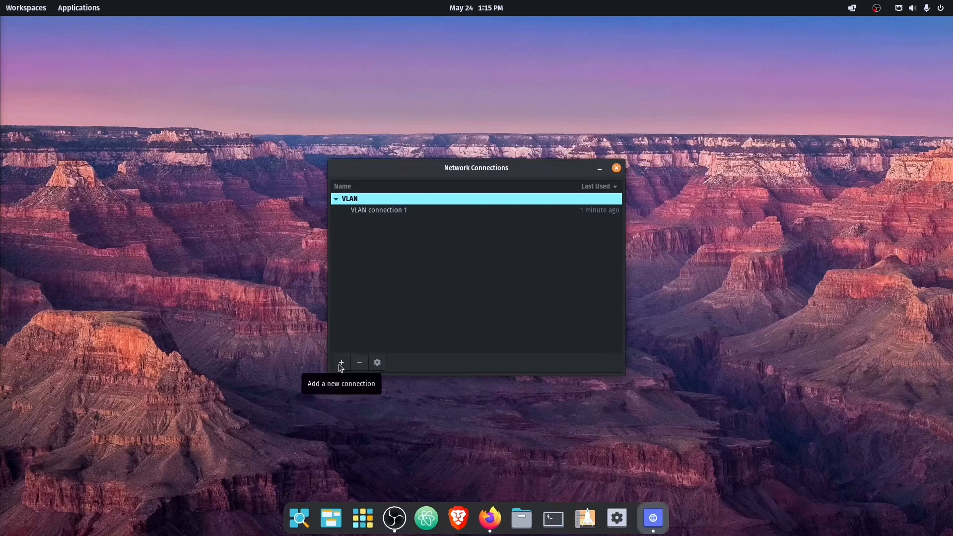
Create a new connection of type VLAN, opening VLAN connection 2 for editing
{"action": "left_click", "coordinate": [341, 362]}
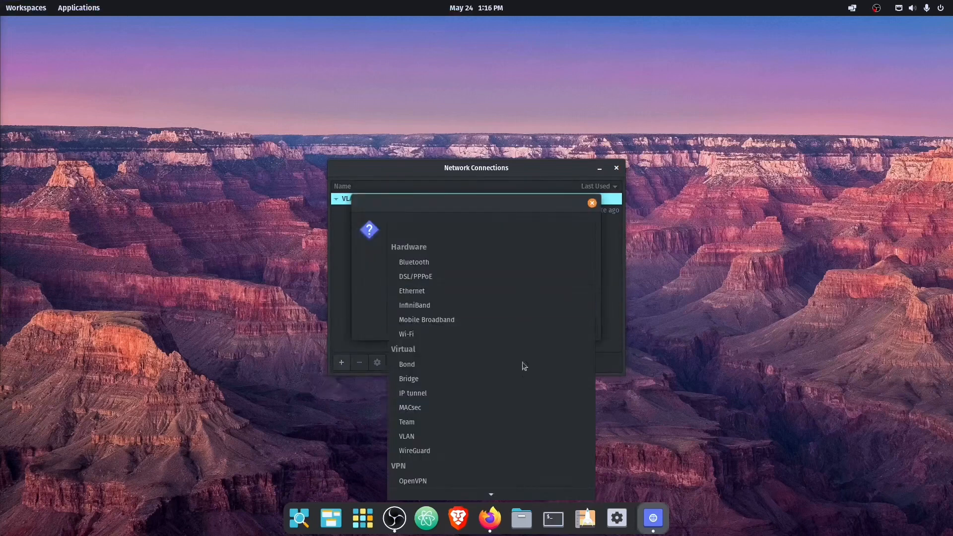
{"action": "left_click", "coordinate": [406, 436]}
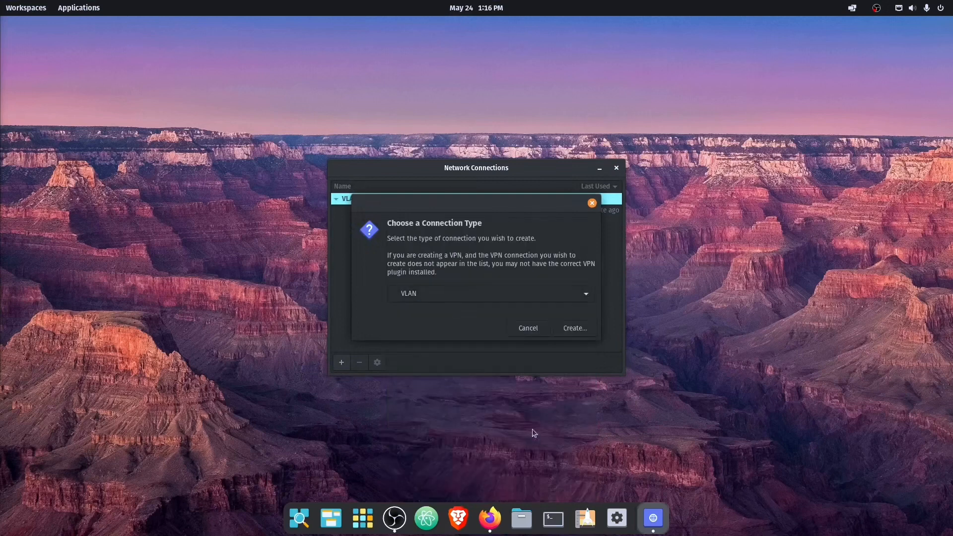
{"action": "left_click", "coordinate": [572, 328]}
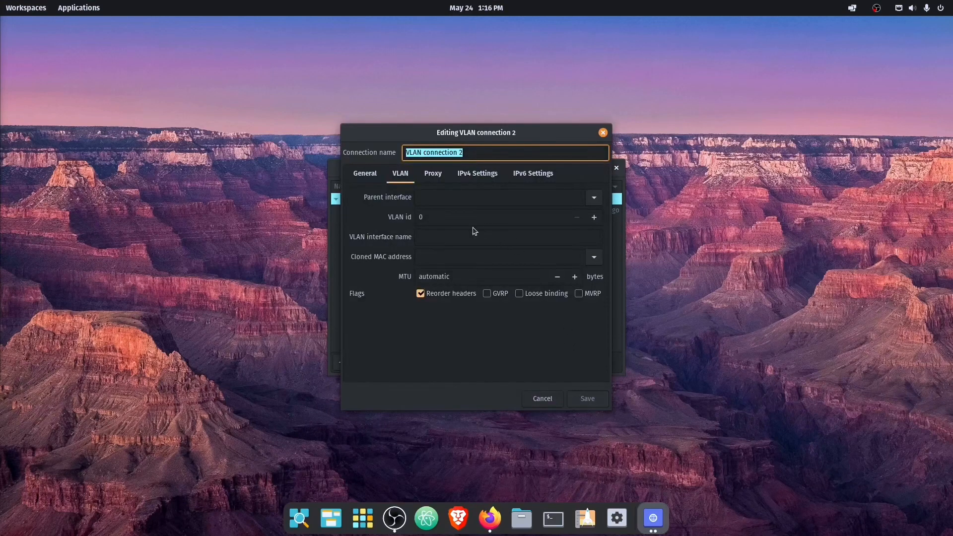
Set enp37s0 as the parent interface of VLAN connection 2
{"action": "left_click", "coordinate": [592, 197]}
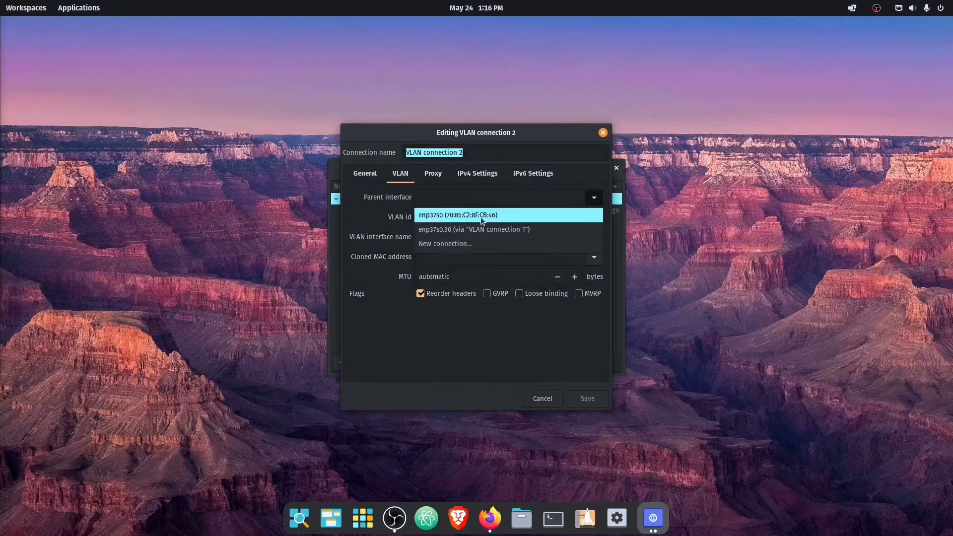
{"action": "mouse_move", "coordinate": [486, 229]}
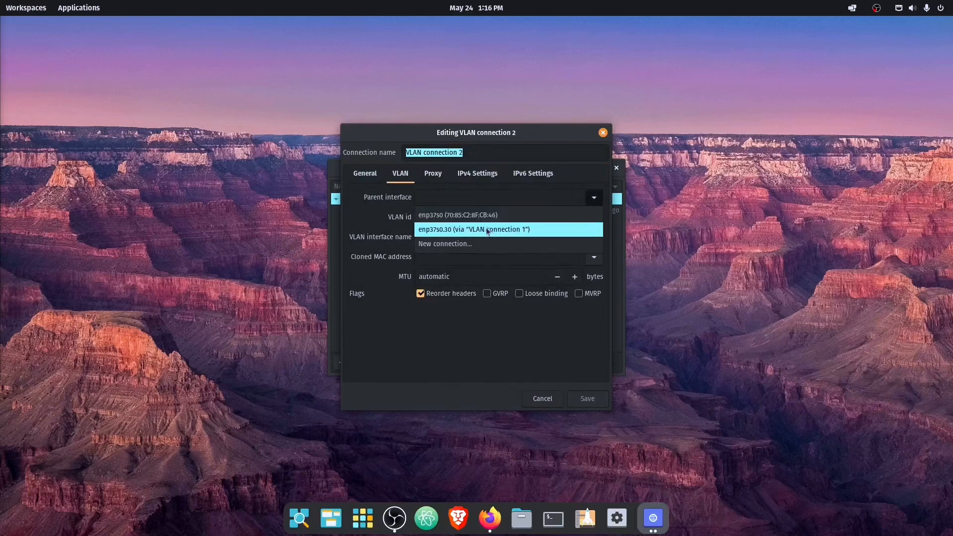
{"action": "mouse_move", "coordinate": [448, 234]}
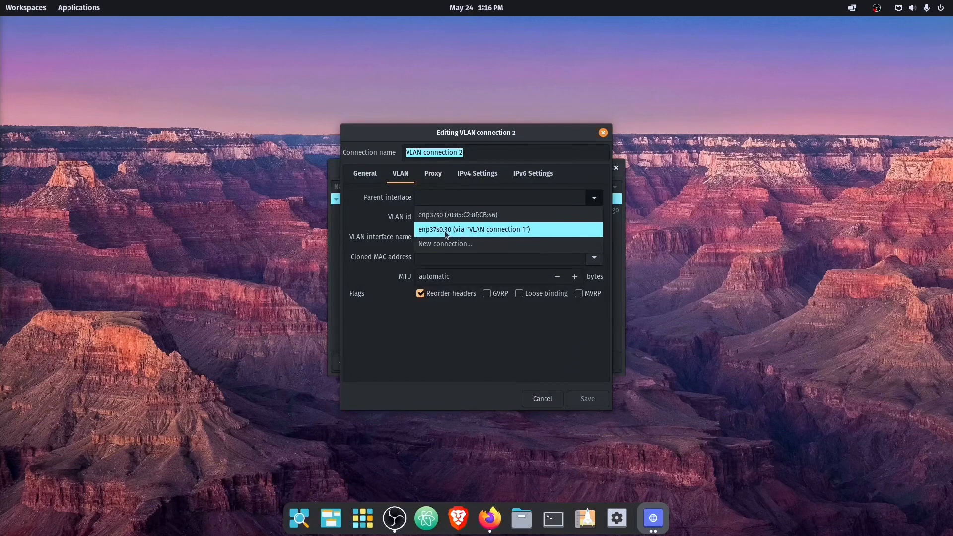
{"action": "left_click", "coordinate": [457, 214]}
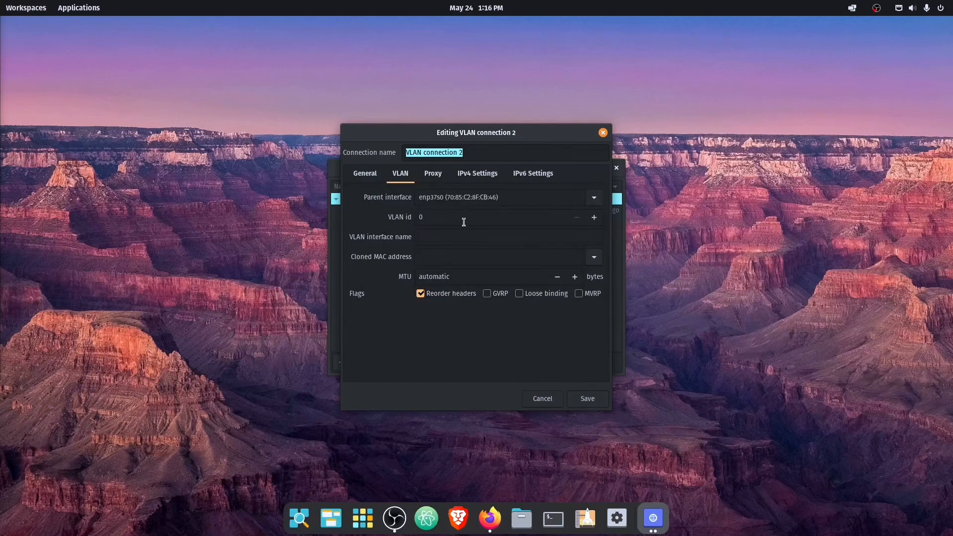
{"action": "mouse_move", "coordinate": [465, 231]}
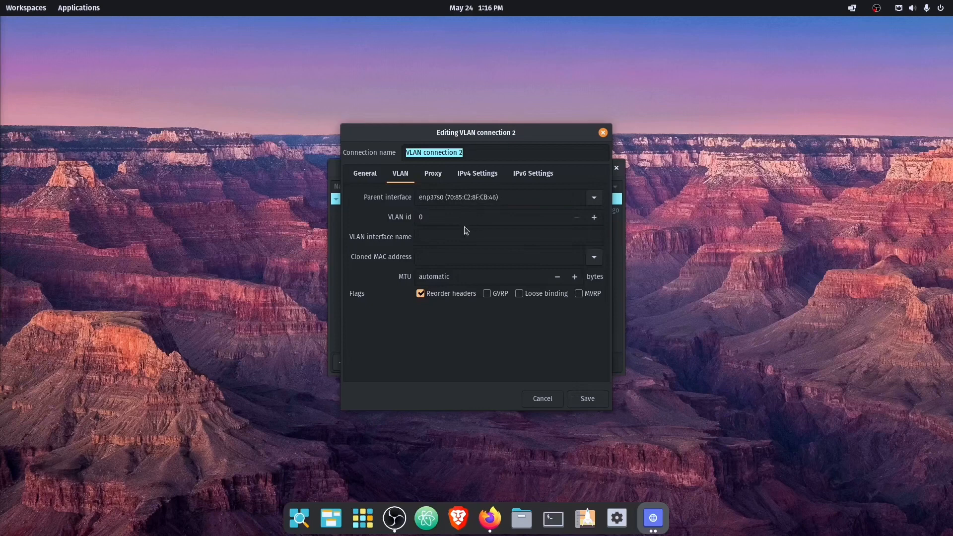
{"action": "mouse_move", "coordinate": [469, 211]}
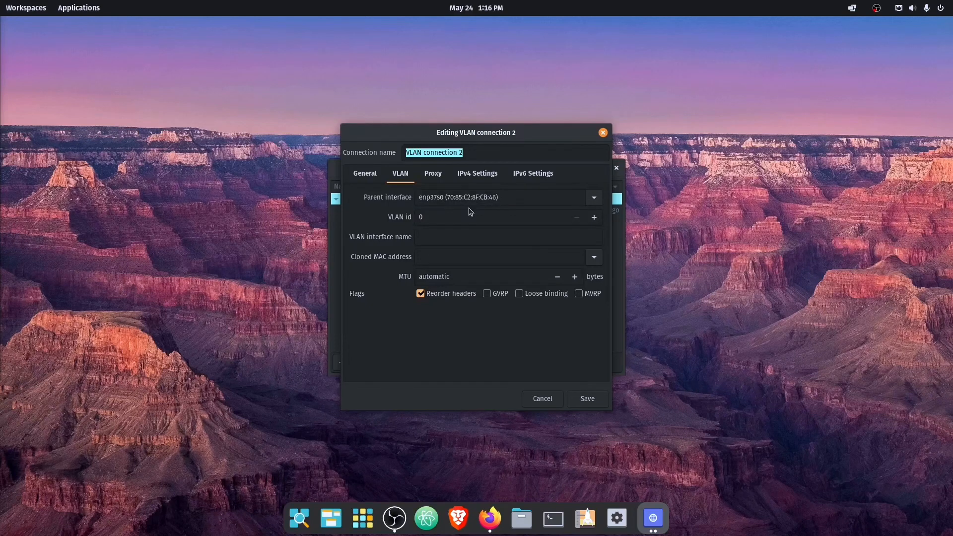
{"action": "mouse_move", "coordinate": [457, 235]}
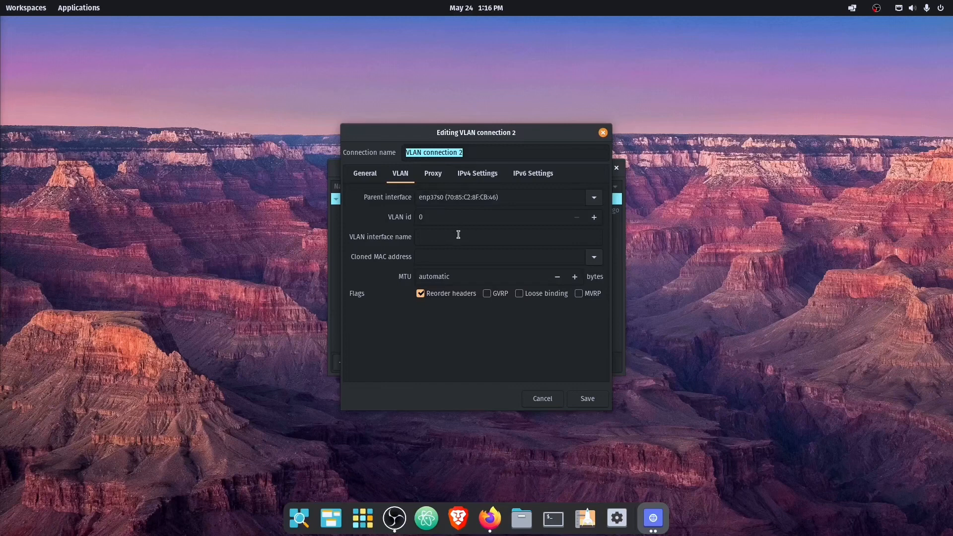
{"action": "mouse_move", "coordinate": [471, 233]}
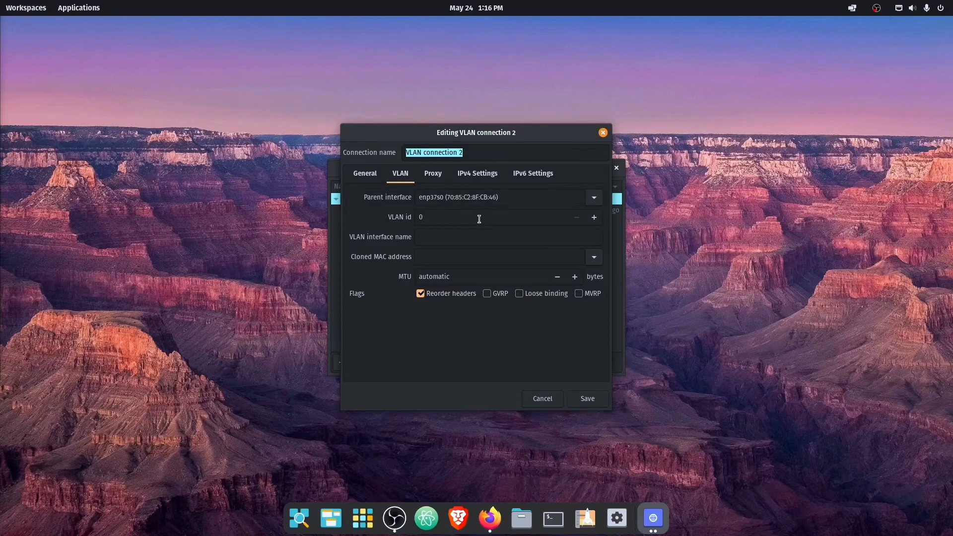
{"action": "mouse_move", "coordinate": [435, 210]}
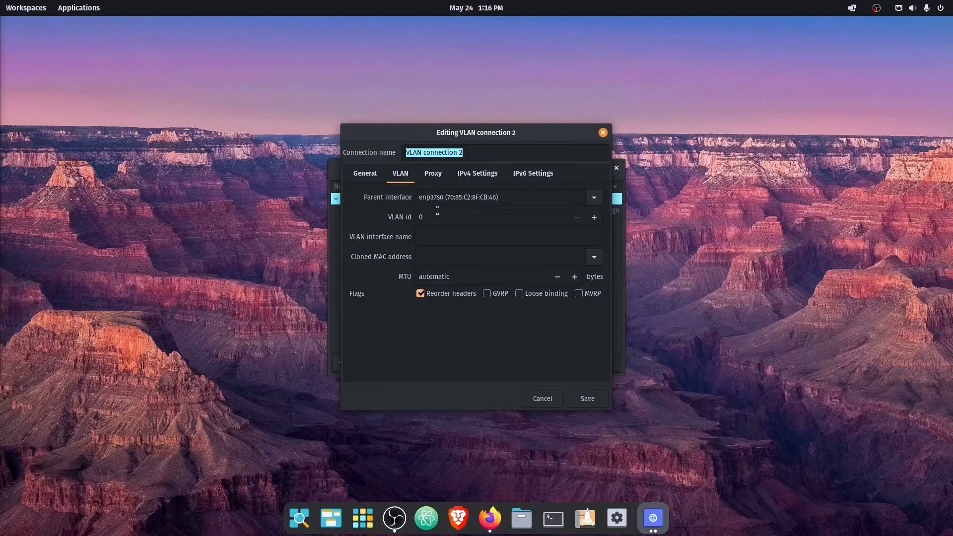
{"action": "mouse_move", "coordinate": [630, 202]}
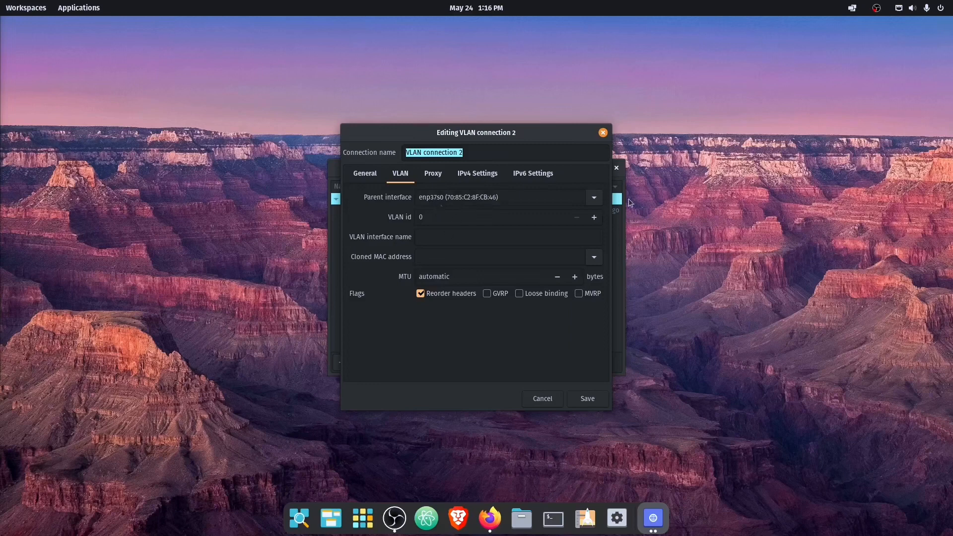
Set the VLAN id of VLAN connection 2 to 40
{"action": "left_click", "coordinate": [486, 217]}
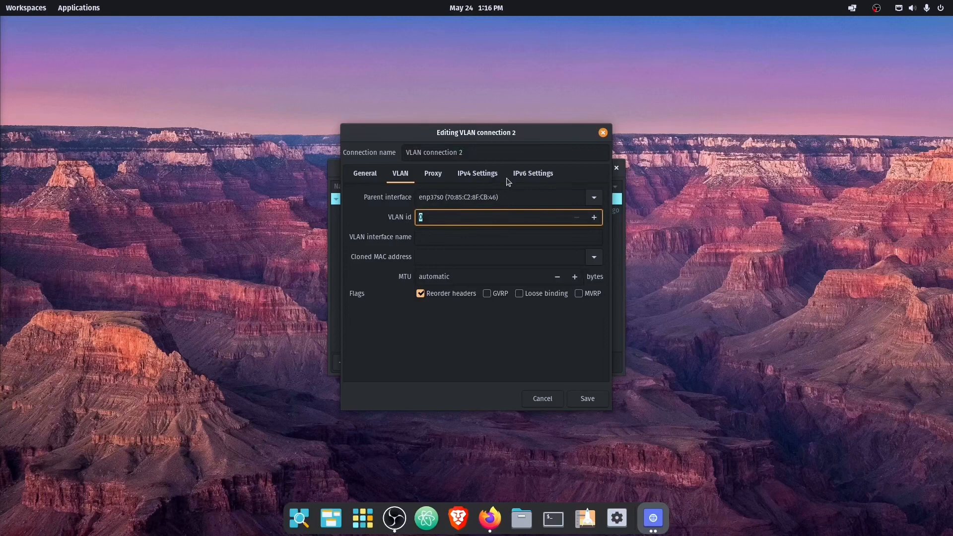
{"action": "type", "text": "40"}
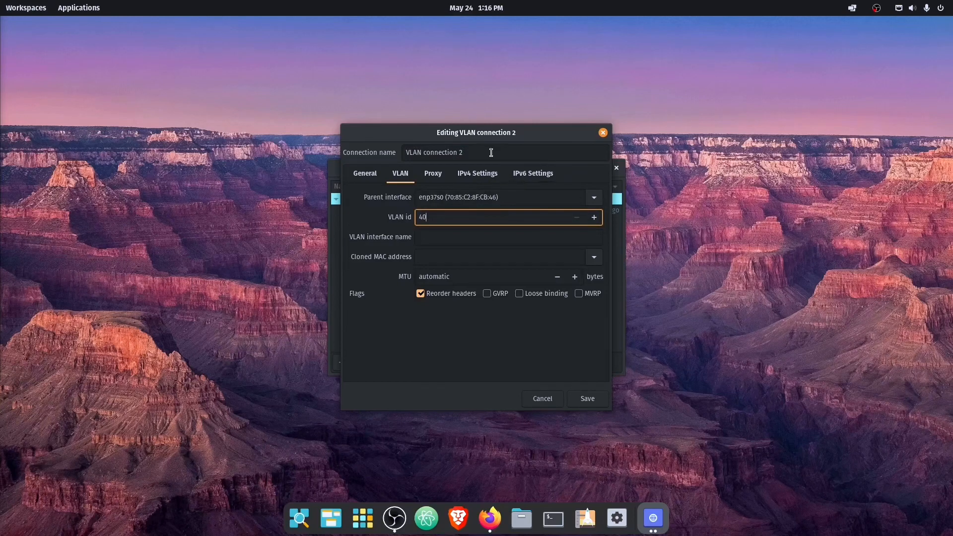
{"action": "mouse_move", "coordinate": [527, 189]}
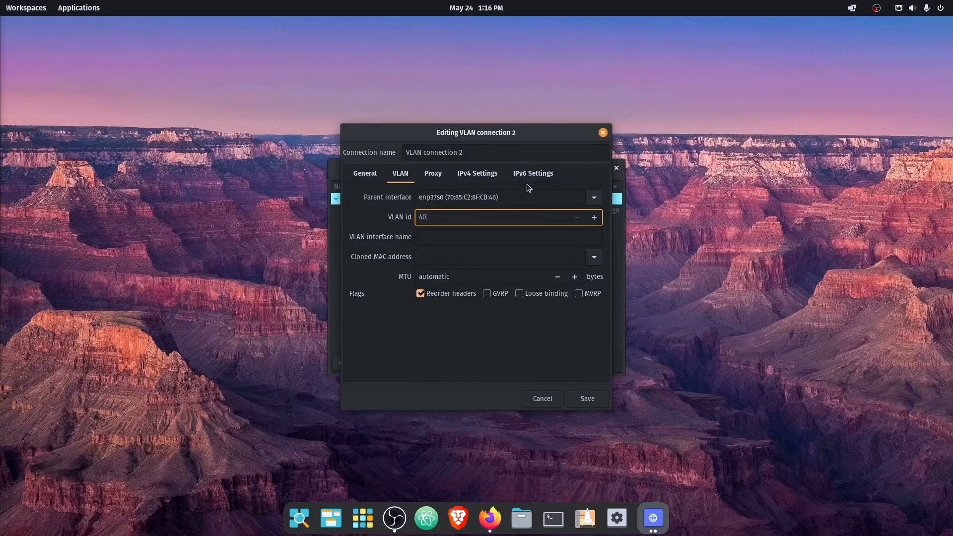
{"action": "left_click", "coordinate": [507, 236]}
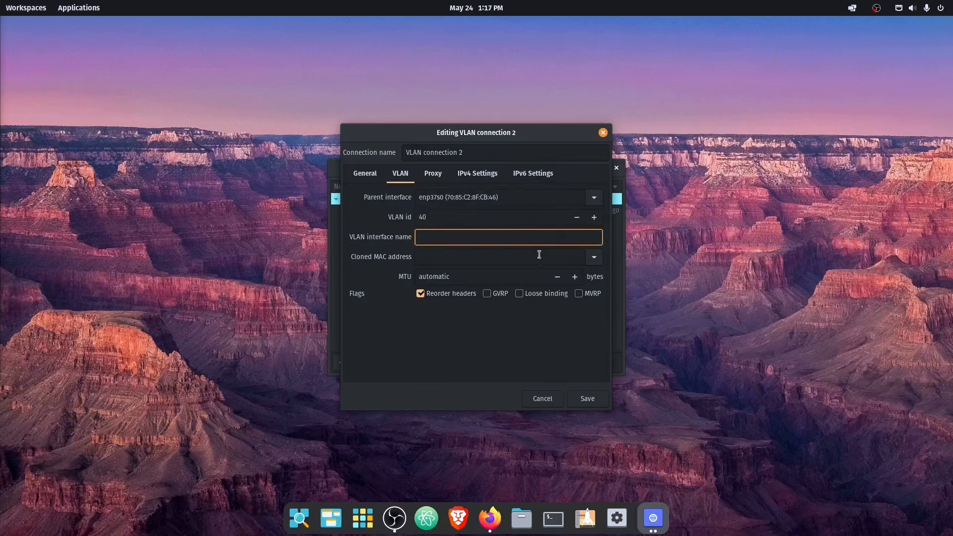
{"action": "mouse_move", "coordinate": [509, 336]}
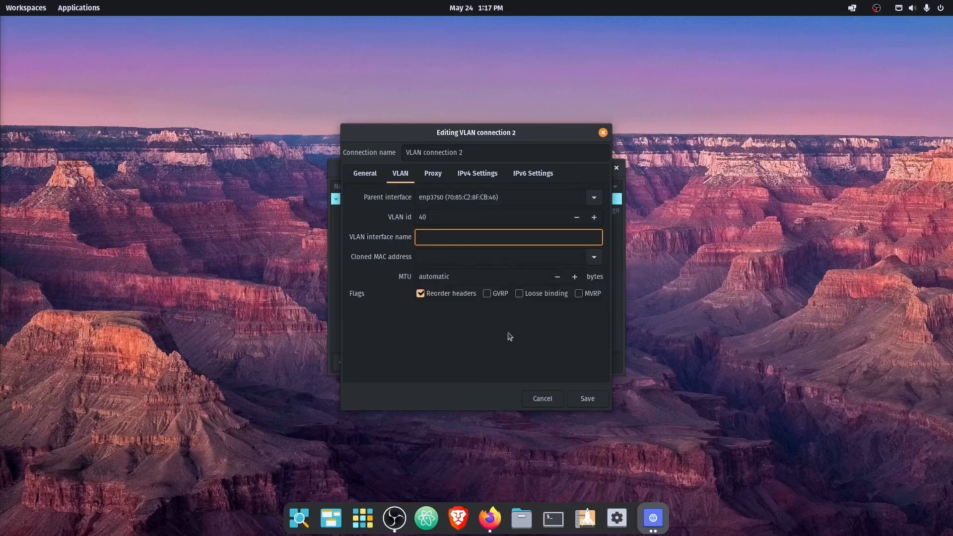
{"action": "mouse_move", "coordinate": [672, 259]}
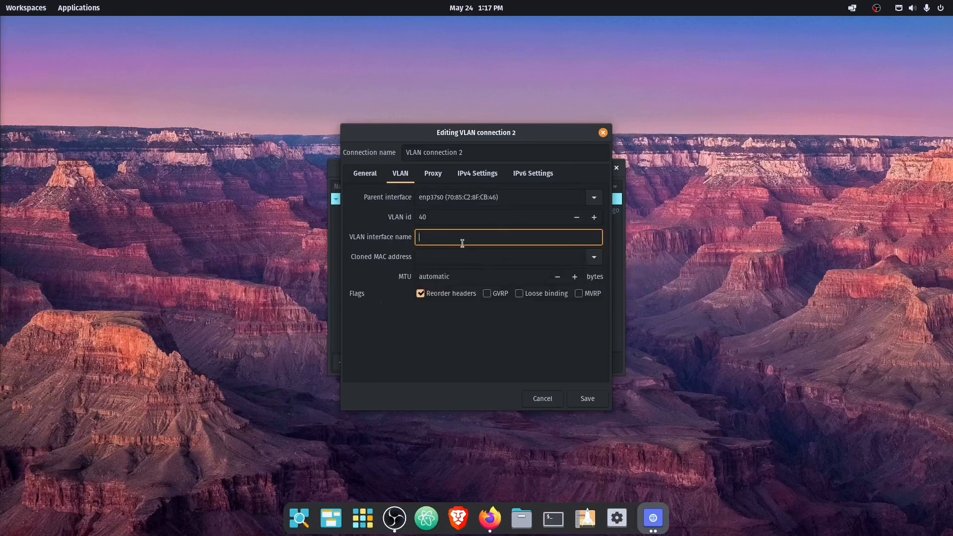
{"action": "mouse_move", "coordinate": [519, 218]}
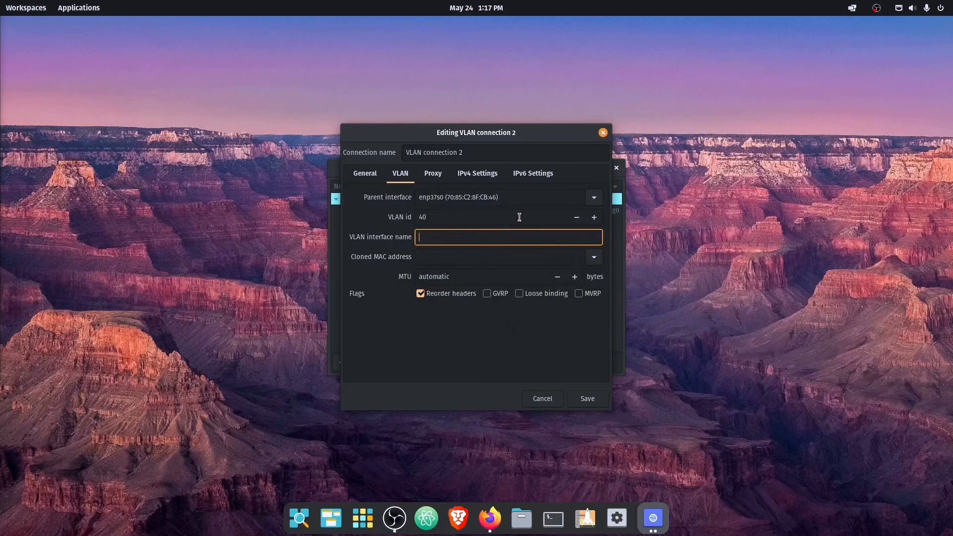
{"action": "mouse_move", "coordinate": [464, 280]}
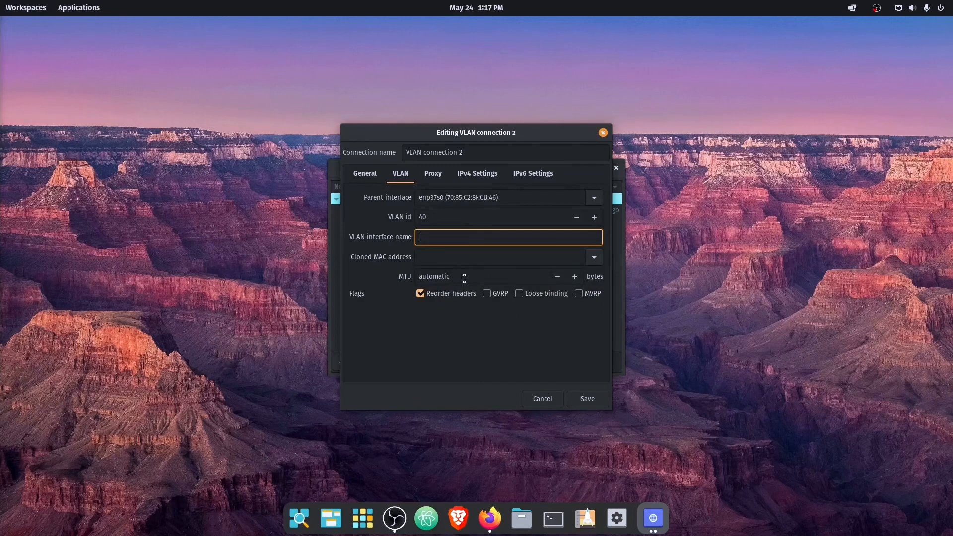
Keep the IPv4 method for VLAN connection 2 as Automatic (DHCP)
{"action": "left_click", "coordinate": [477, 173]}
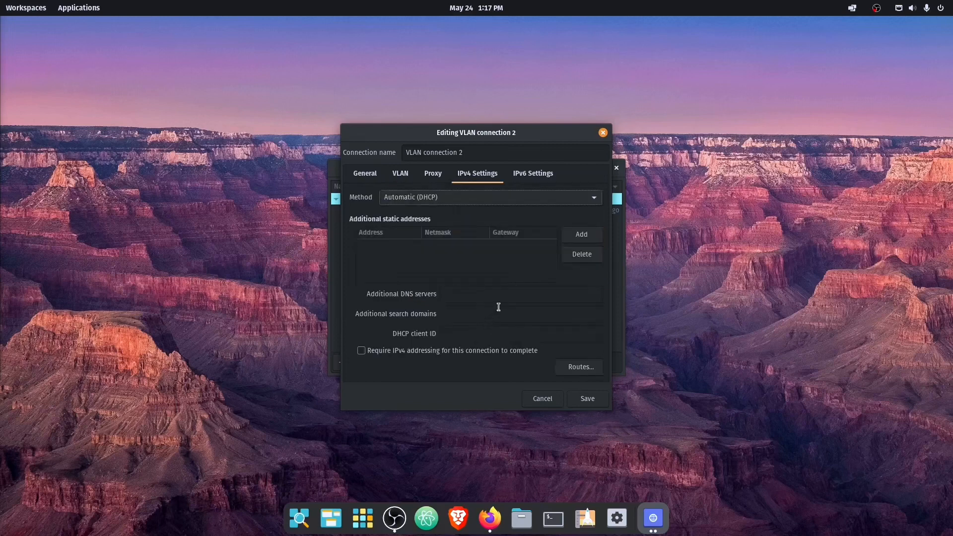
{"action": "mouse_move", "coordinate": [388, 256]}
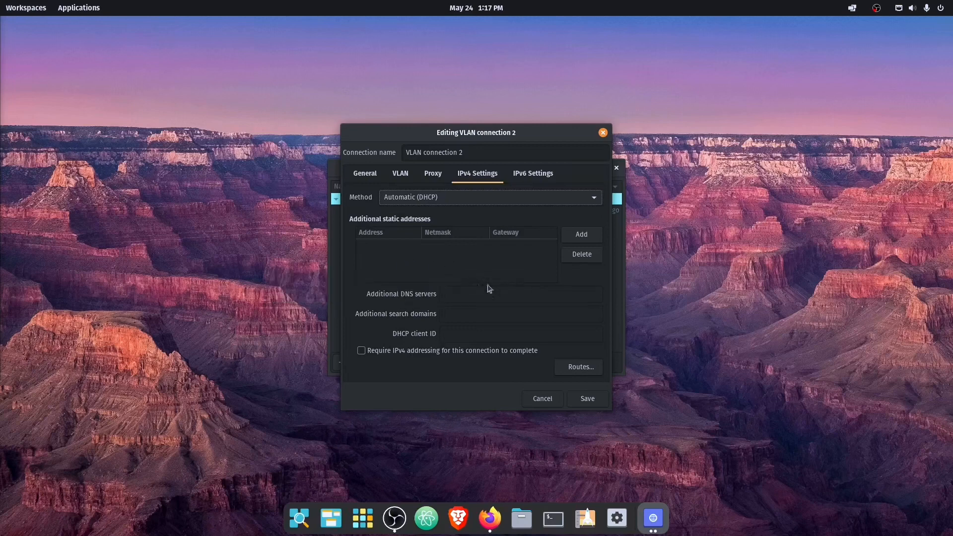
{"action": "mouse_move", "coordinate": [410, 334]}
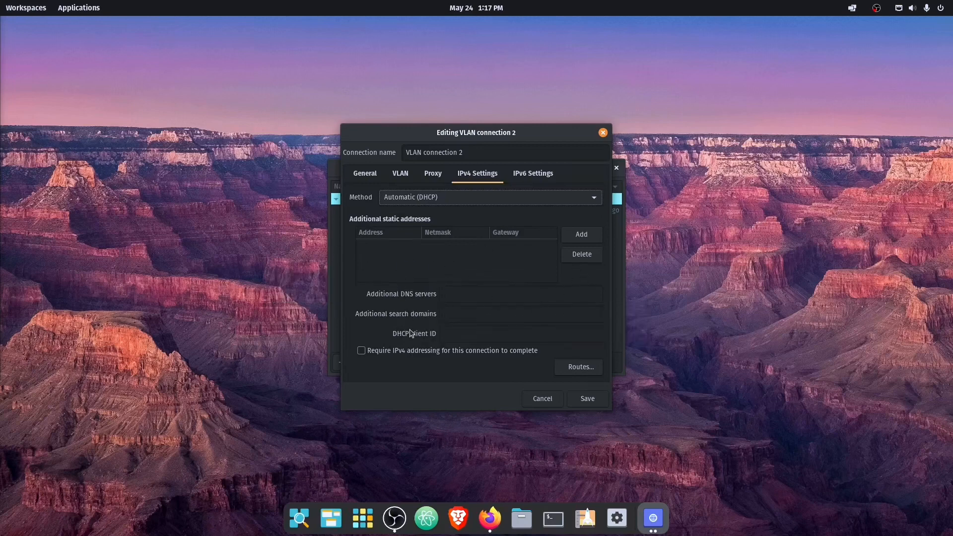
{"action": "mouse_move", "coordinate": [637, 191]}
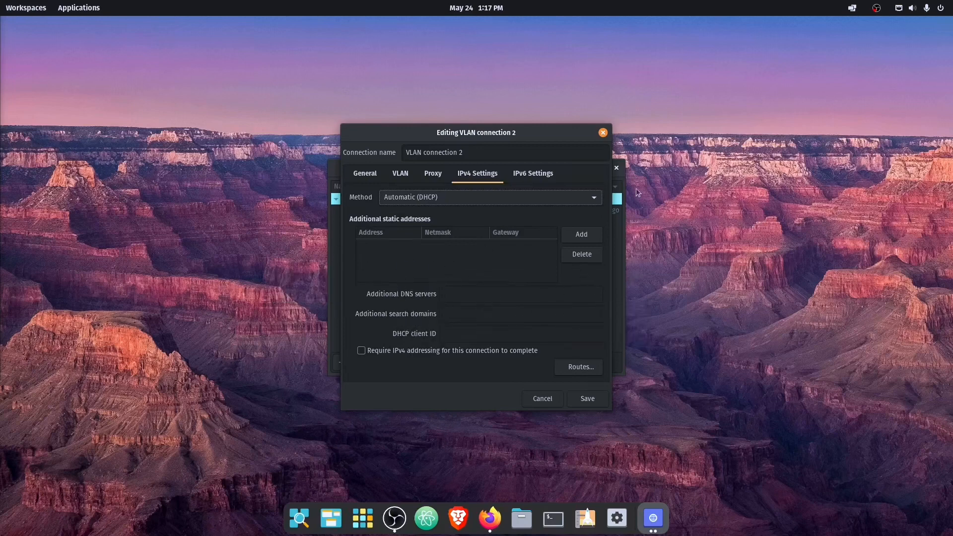
{"action": "mouse_move", "coordinate": [529, 234]}
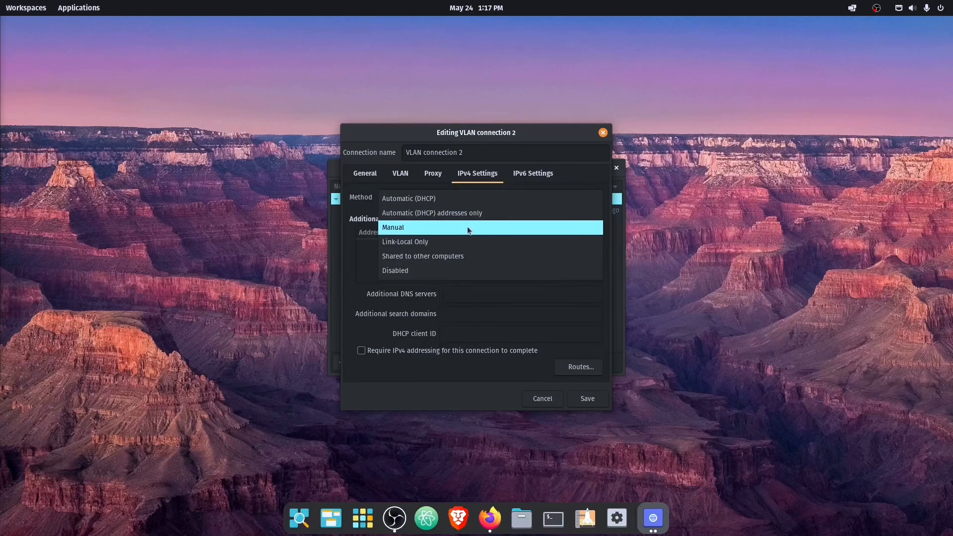
{"action": "left_click", "coordinate": [408, 199]}
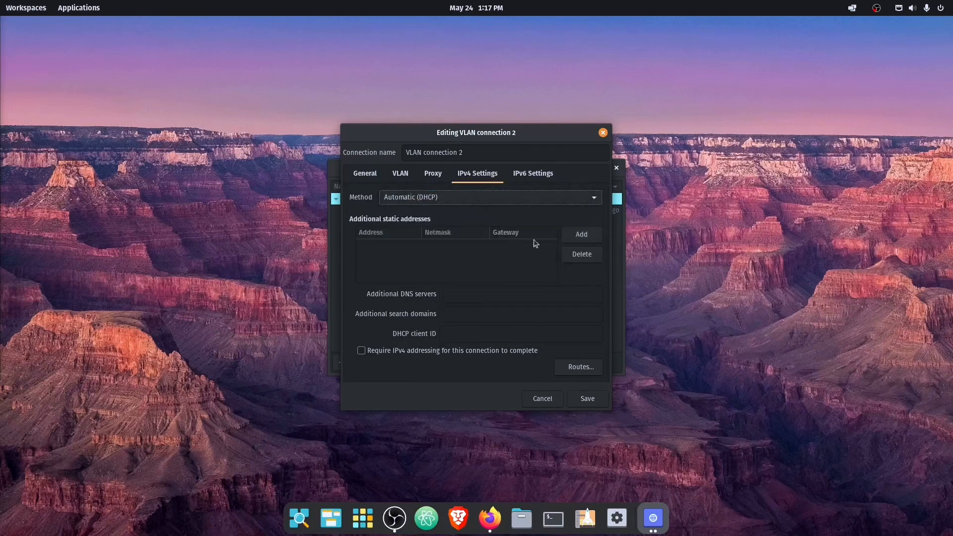
{"action": "mouse_move", "coordinate": [464, 238]}
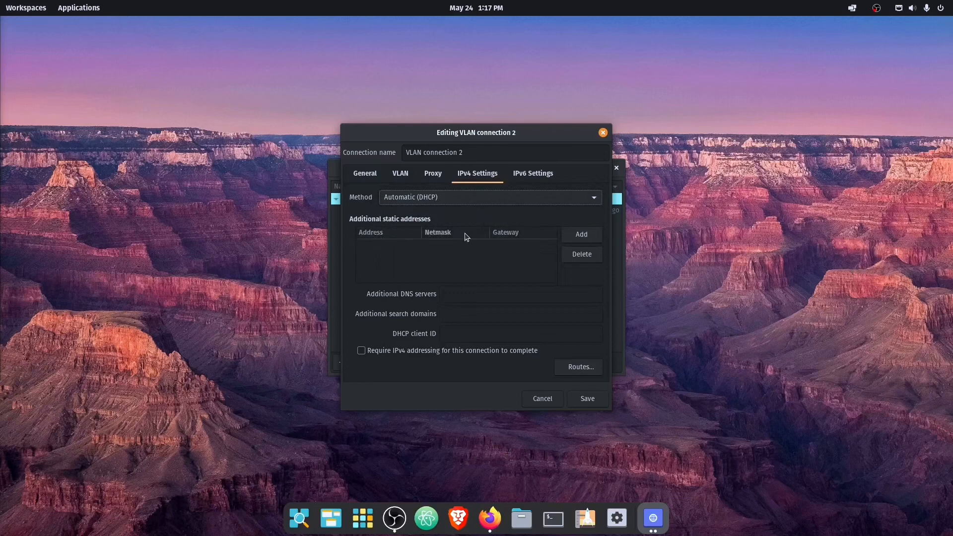
{"action": "mouse_move", "coordinate": [435, 209]}
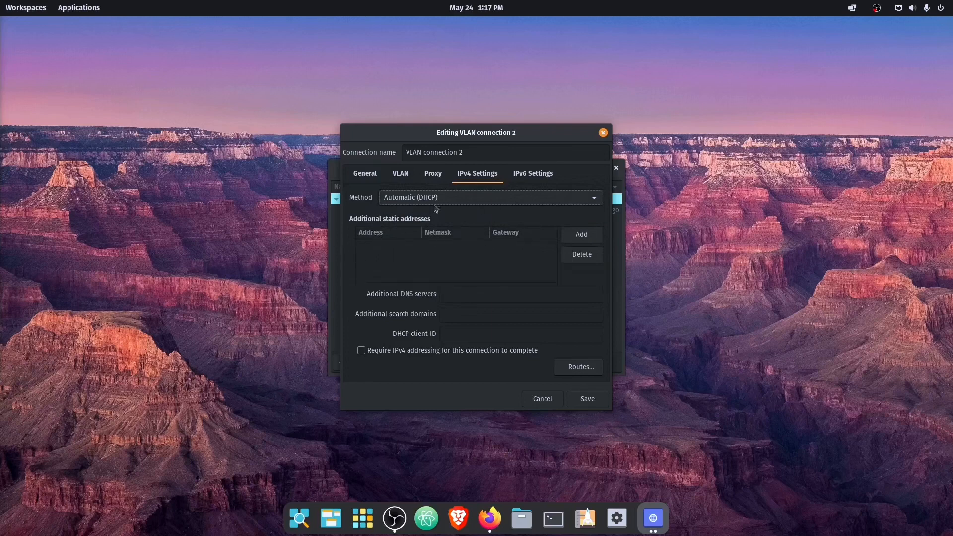
{"action": "mouse_move", "coordinate": [486, 341]}
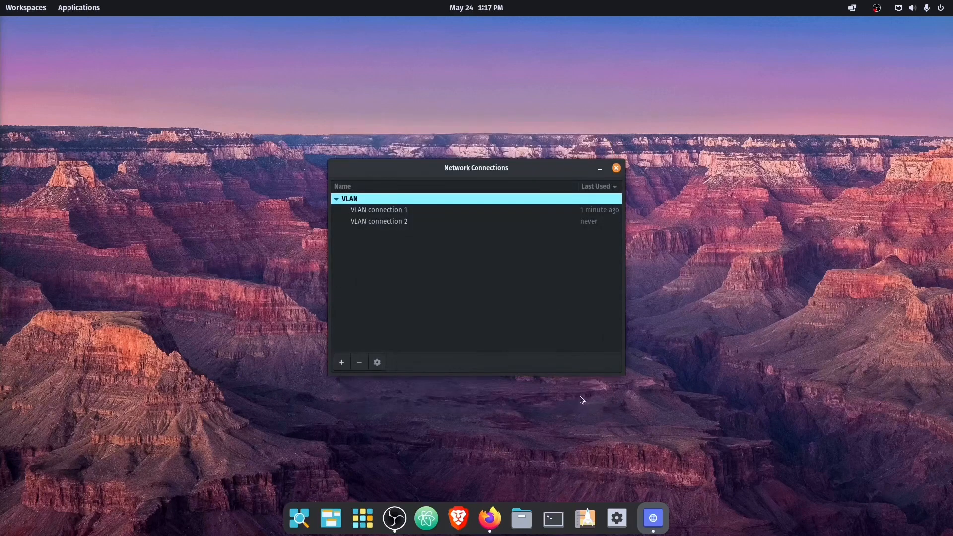
{"action": "mouse_move", "coordinate": [554, 369]}
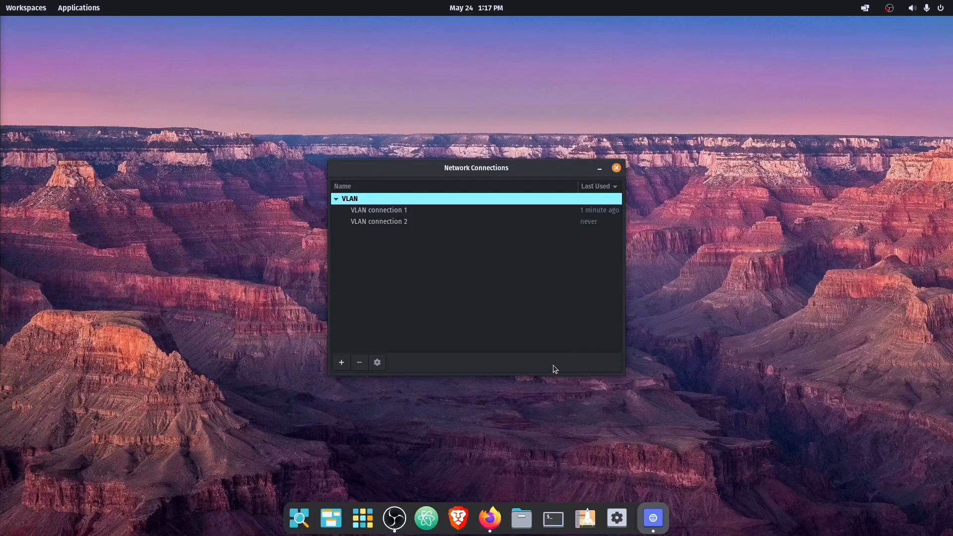
Bring up a terminal window after saving VLAN connection 2
{"action": "left_click", "coordinate": [553, 518]}
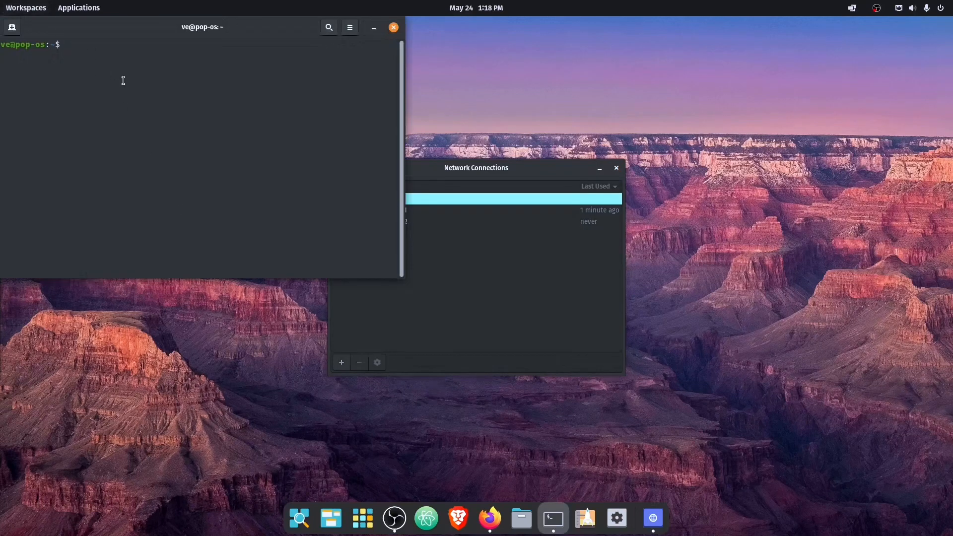